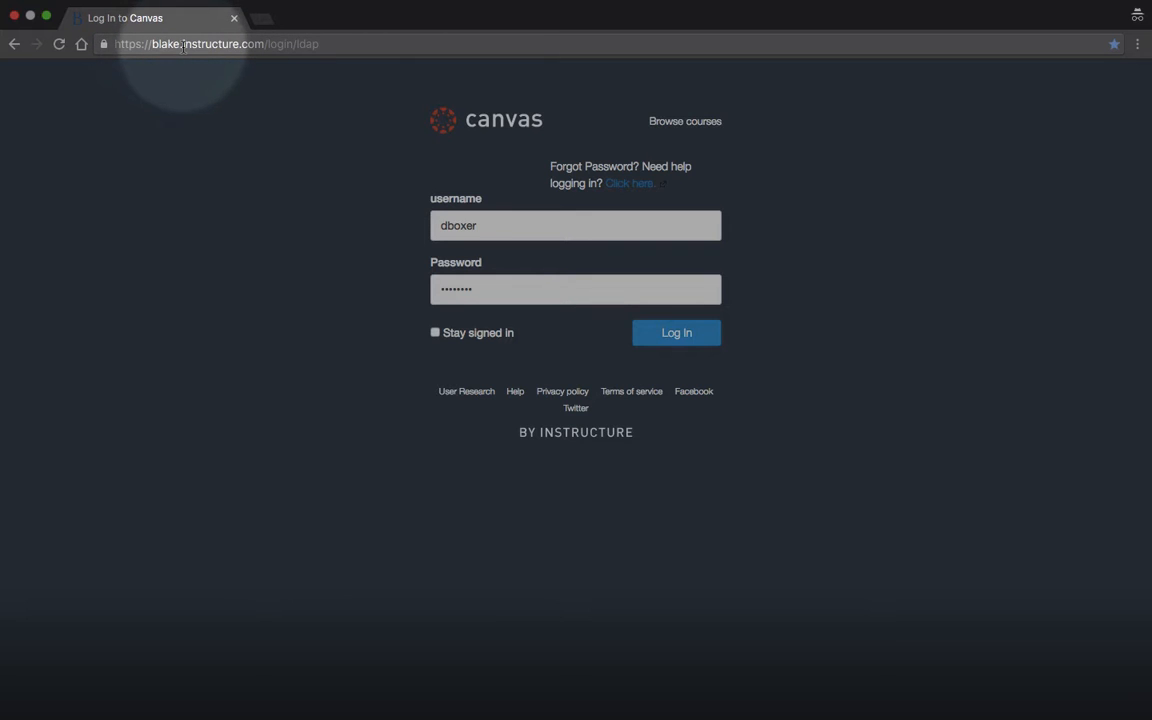
# - Sign in to Canvas, then go to Account > Notifications
pyautogui.click(543, 289)
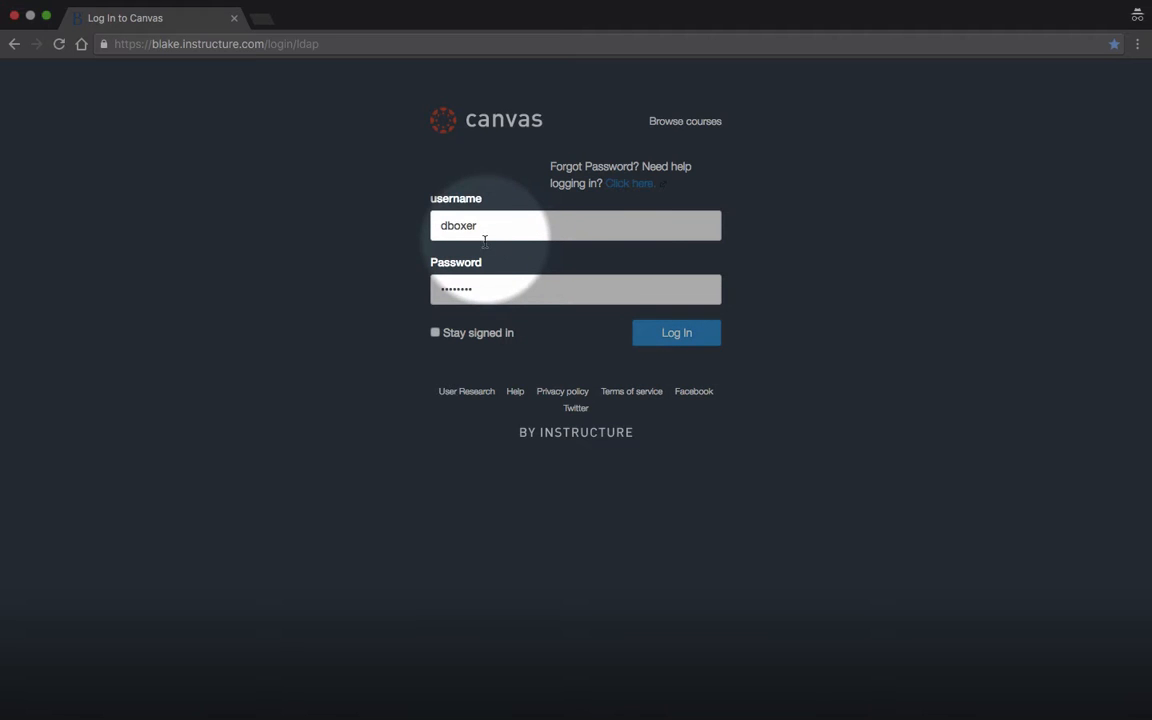
pyautogui.click(676, 332)
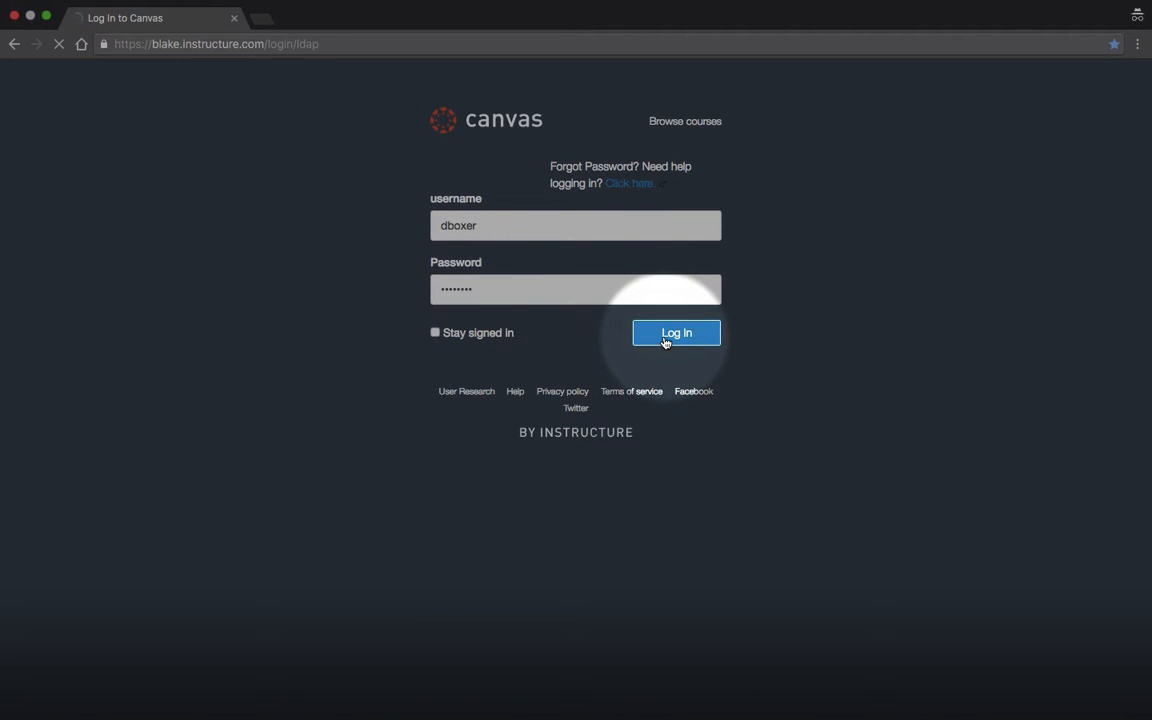
pyautogui.click(676, 332)
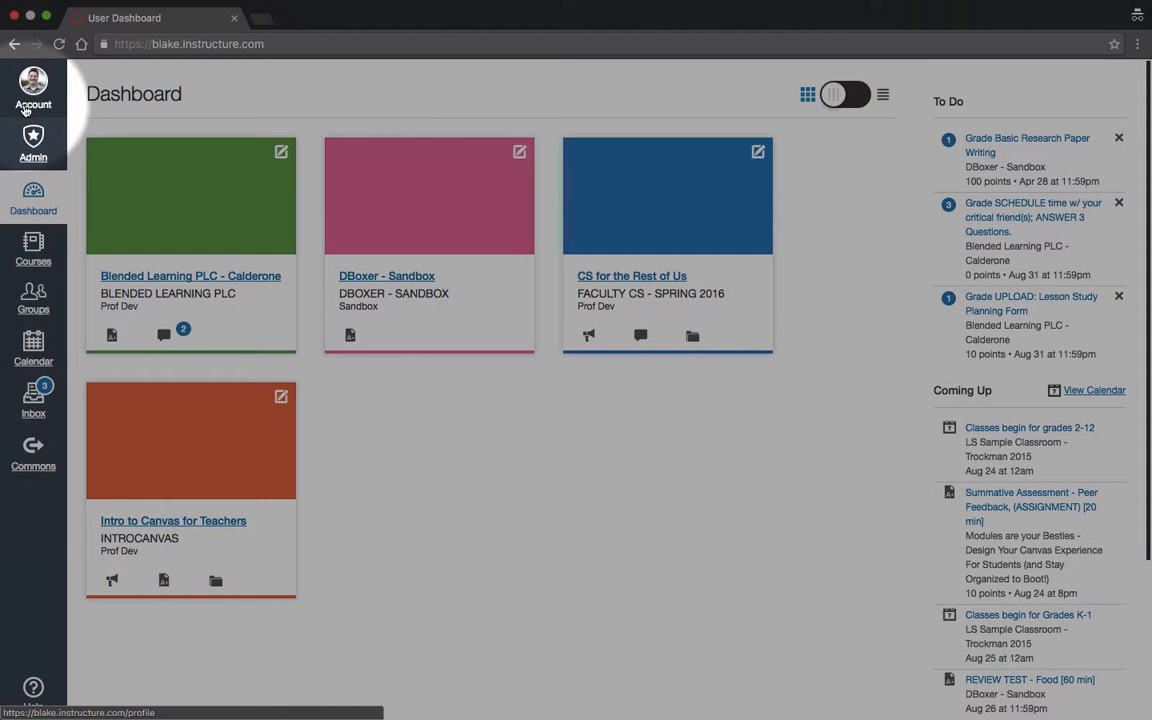
pyautogui.click(33, 90)
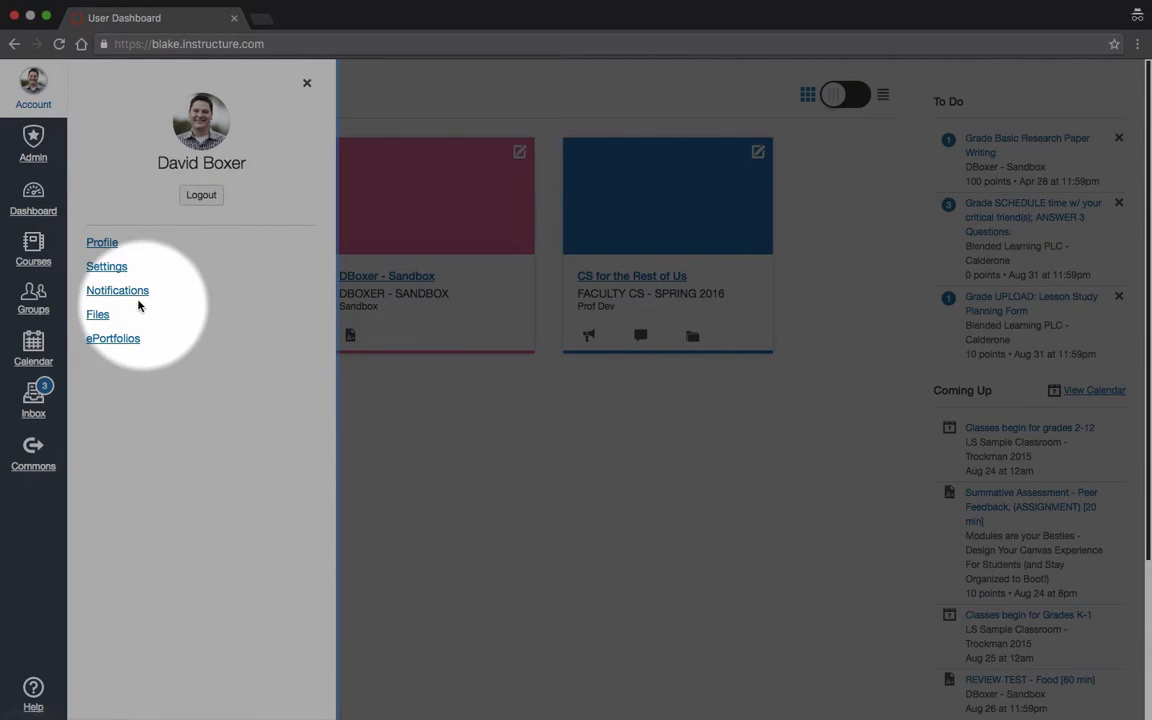
pyautogui.click(117, 290)
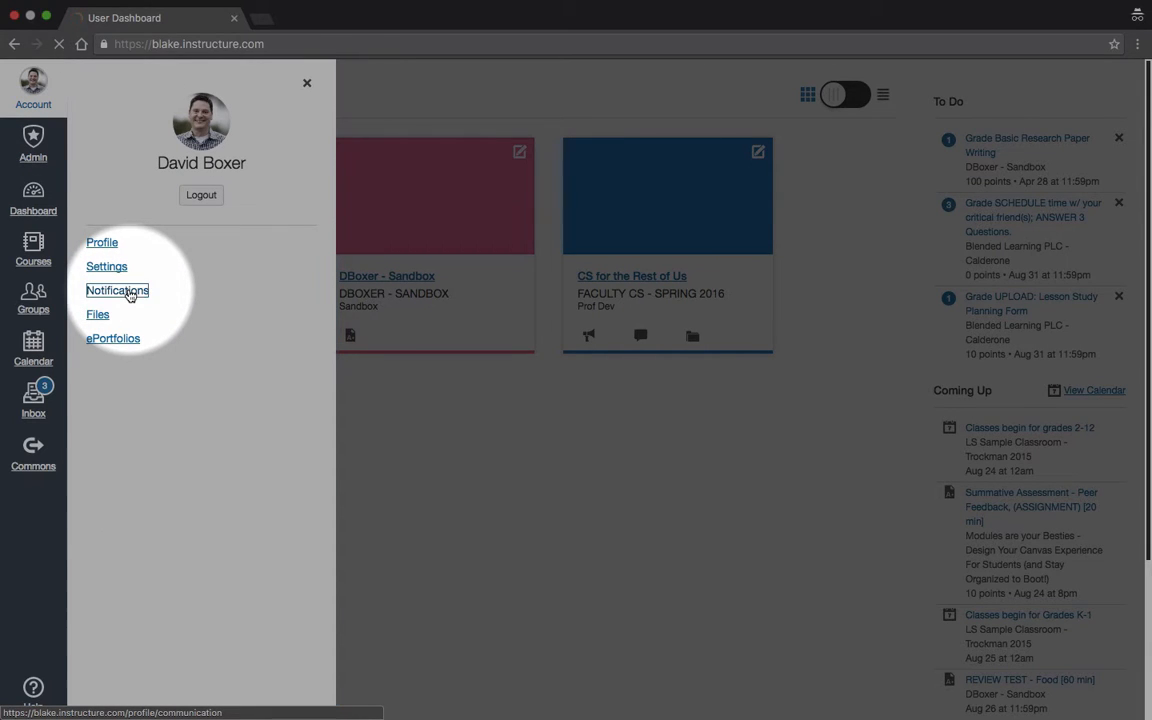
# - Load the Notification Preferences page listing course activity email and push settings
pyautogui.click(117, 290)
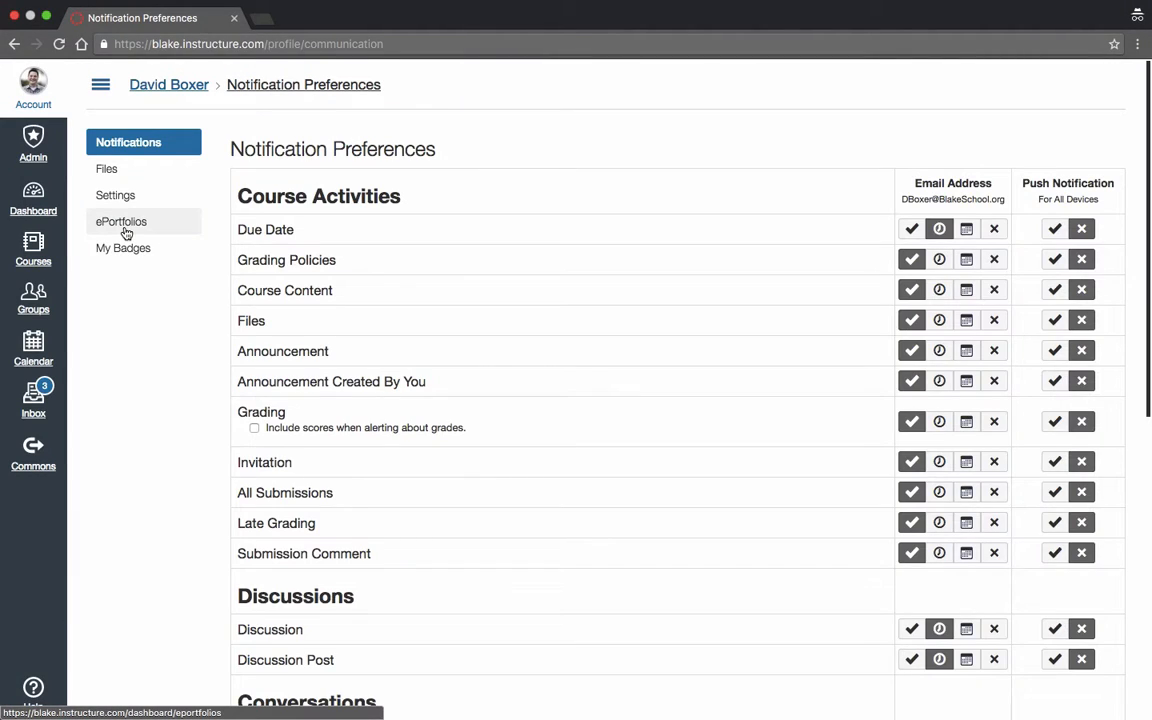
pyautogui.moveTo(285, 290)
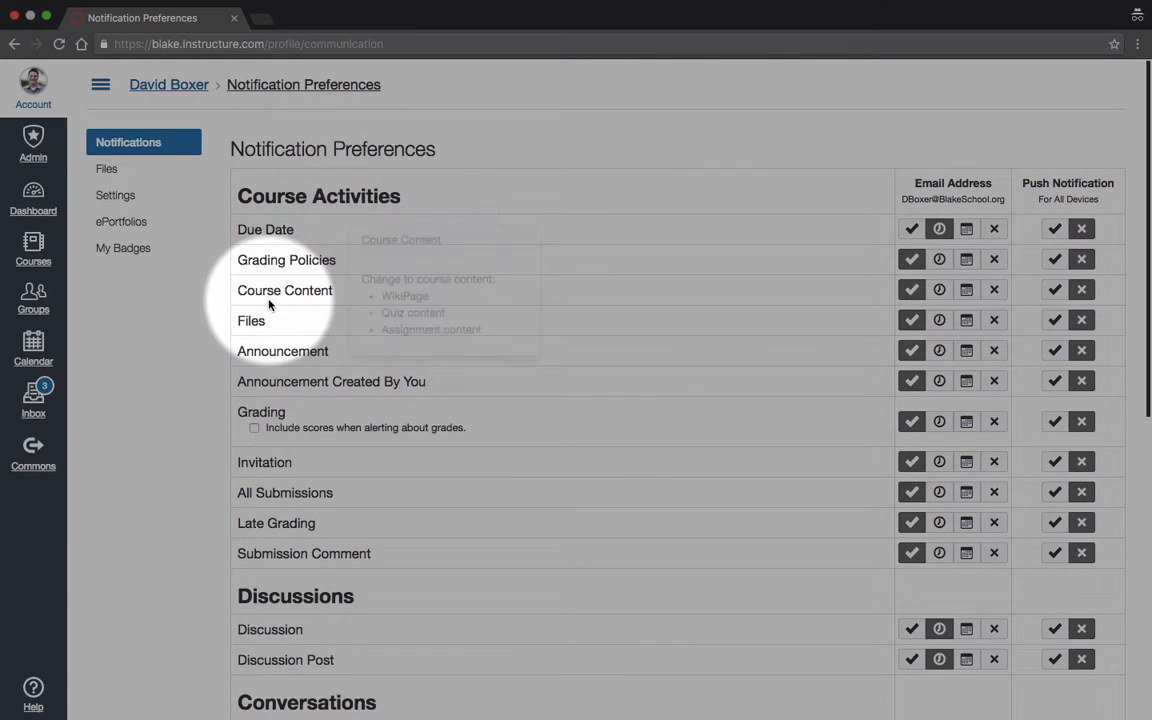
pyautogui.moveTo(1030, 178)
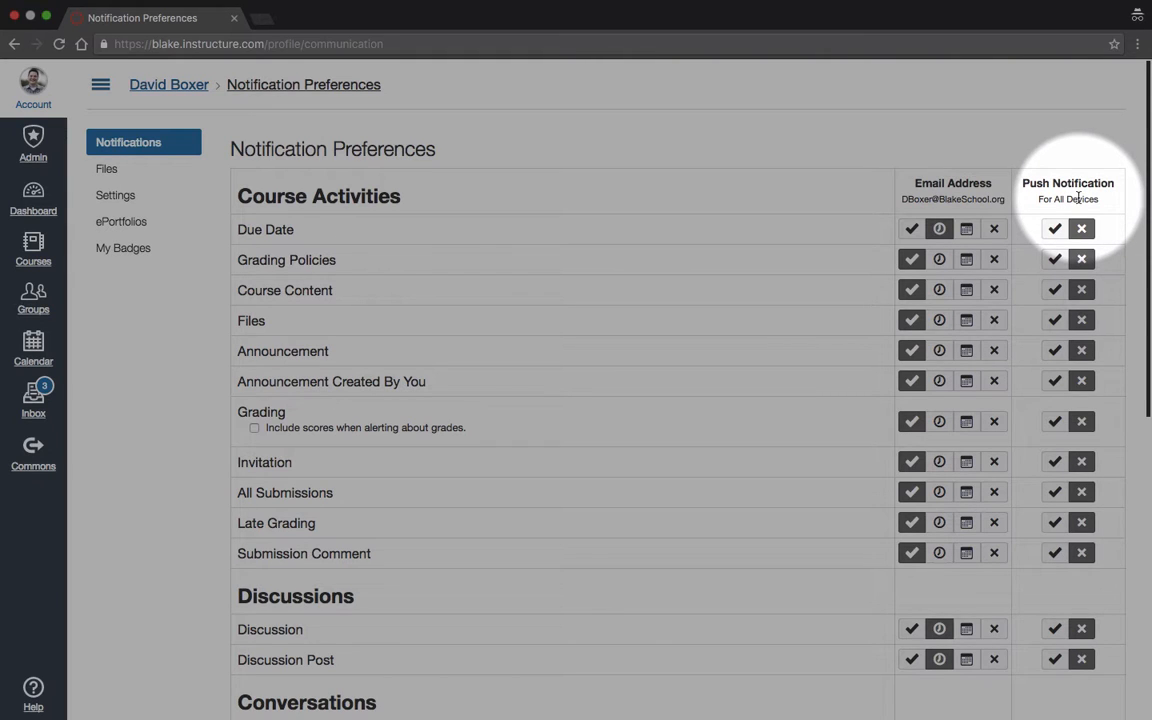
pyautogui.moveTo(954, 220)
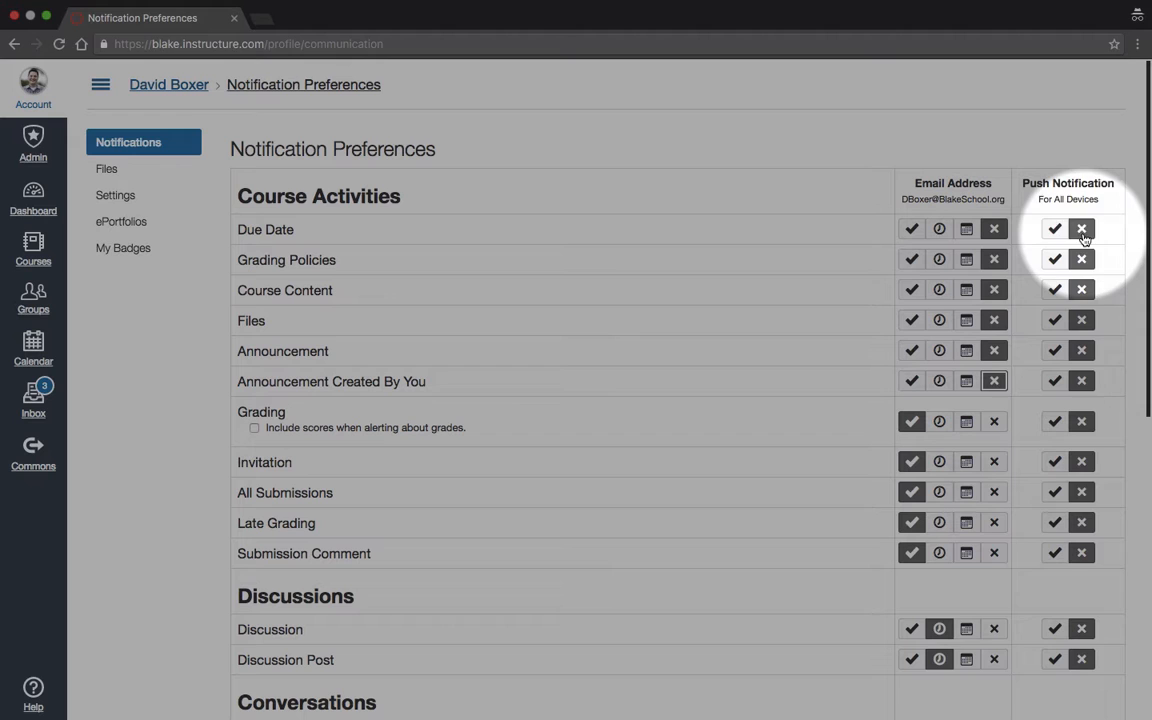
pyautogui.moveTo(1080, 290)
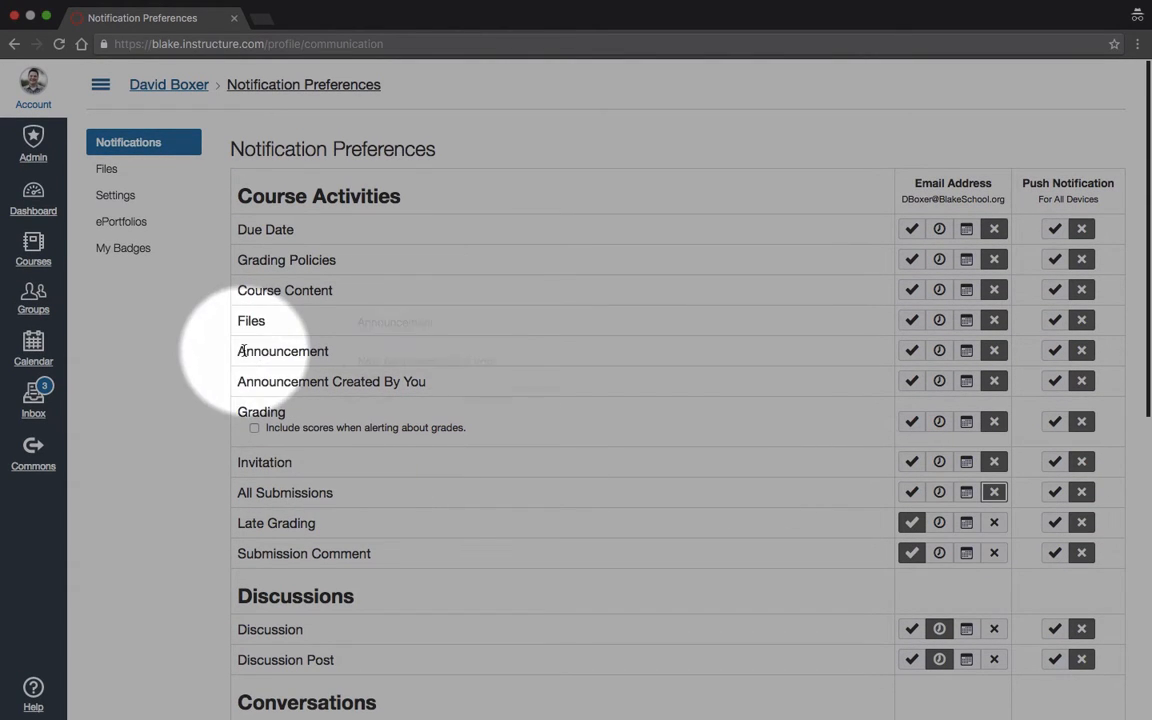
# - Reopen the Account options panel from the left navigation
pyautogui.click(32, 90)
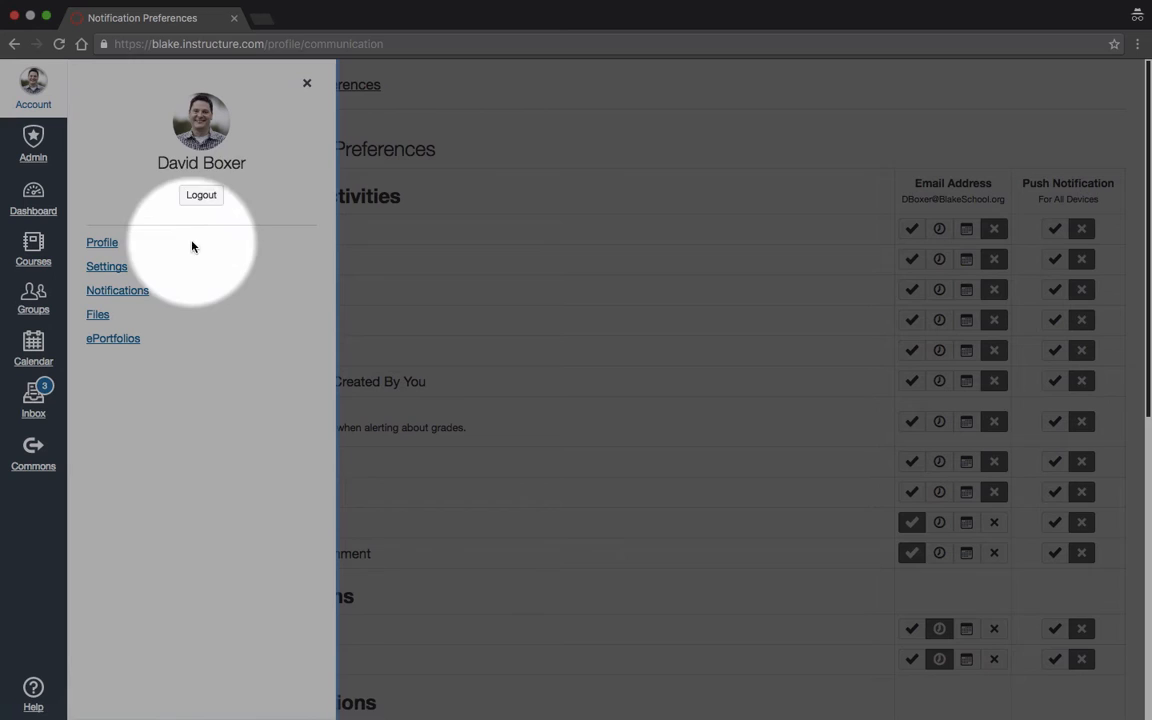
pyautogui.moveTo(201, 195)
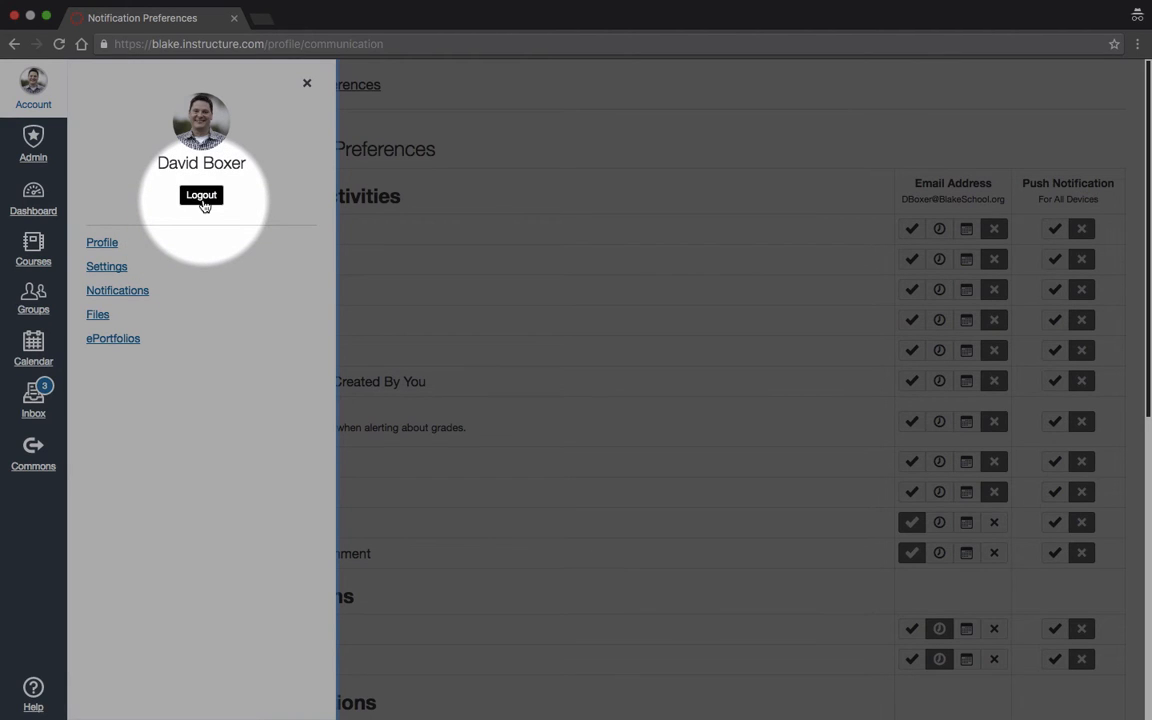